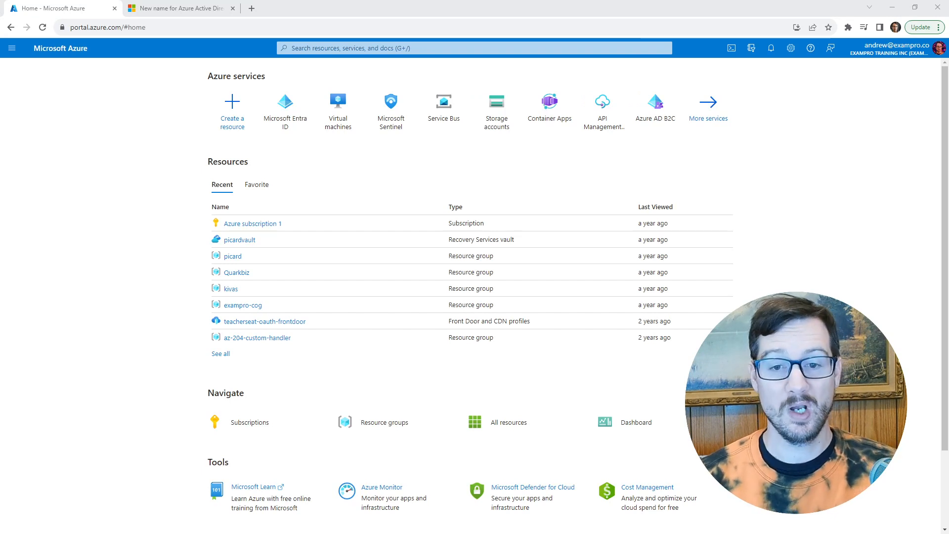
- Switch to the Learn article 'New name for Azure Active Directory' in its browser tab
left_click(179, 8)
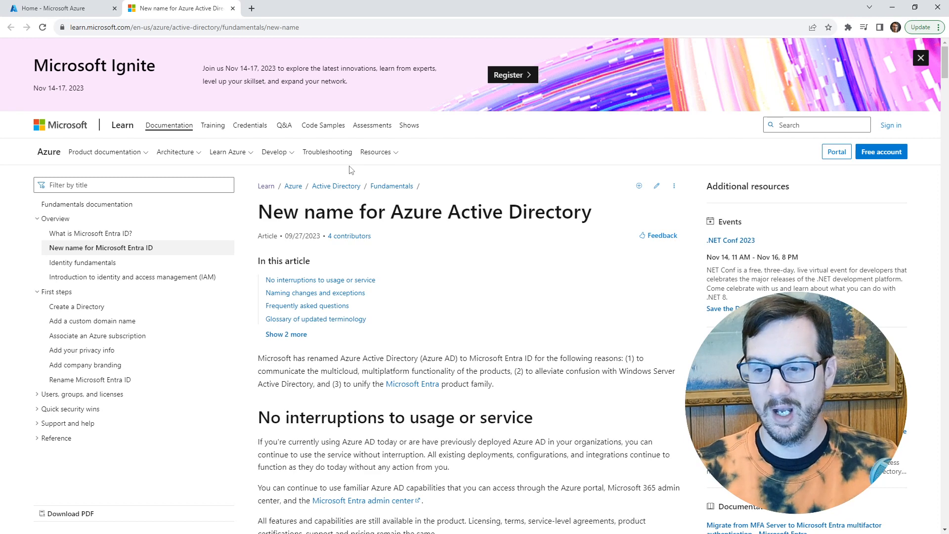
mouse_move(377, 268)
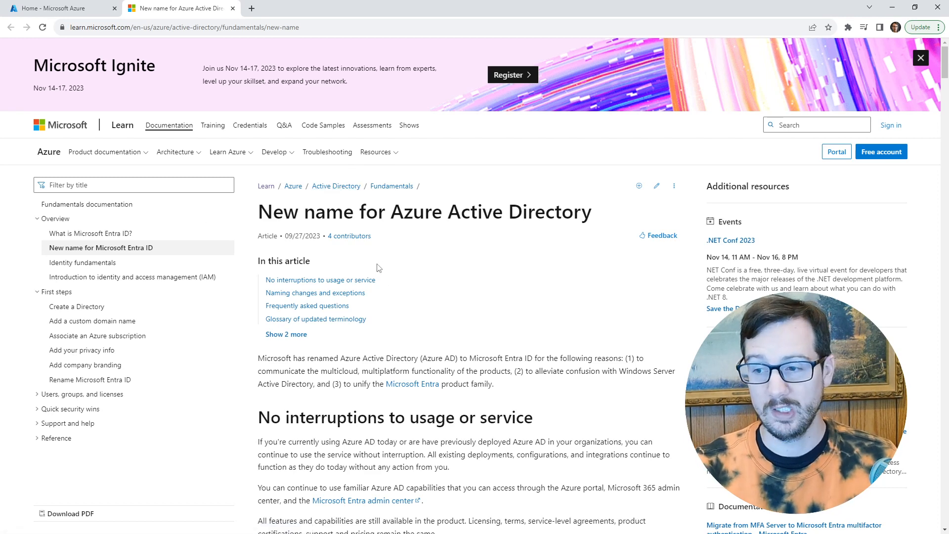
scroll("down", 3)
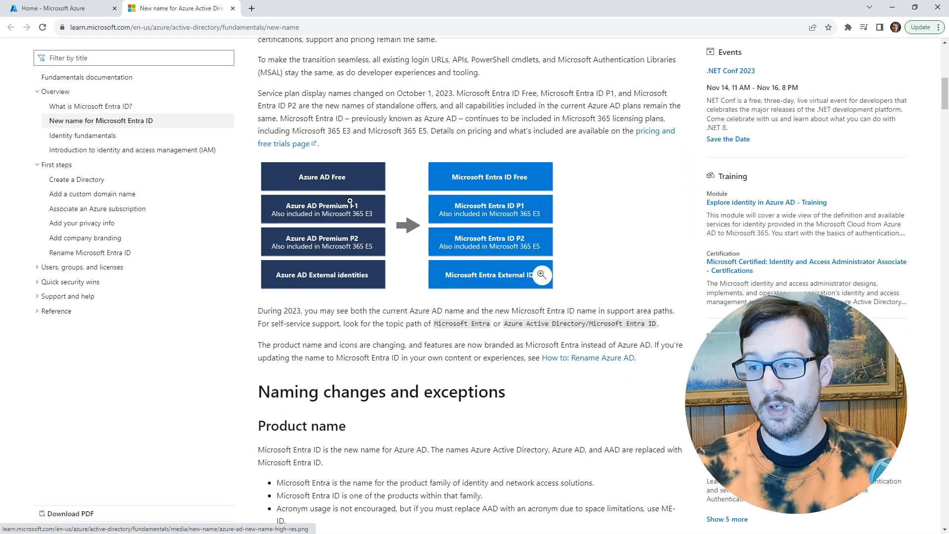
mouse_move(446, 149)
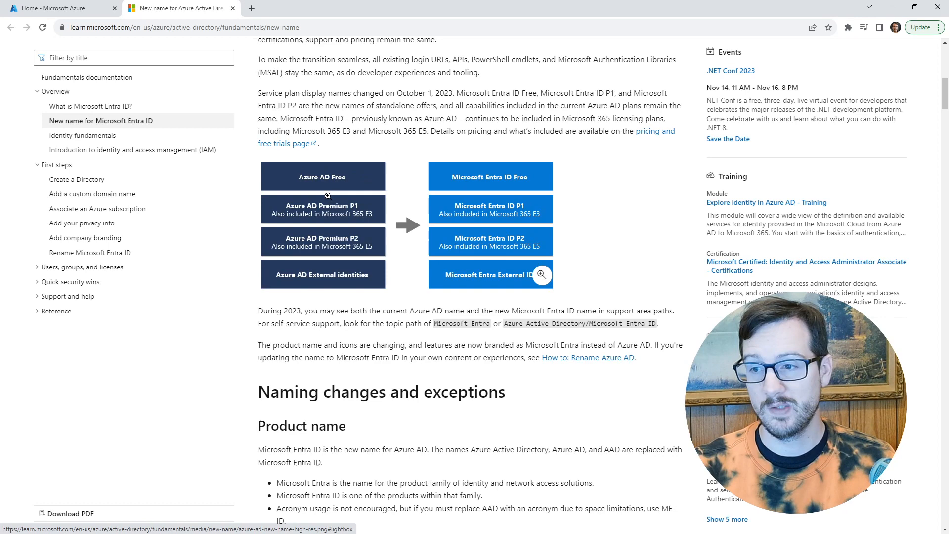
mouse_move(494, 232)
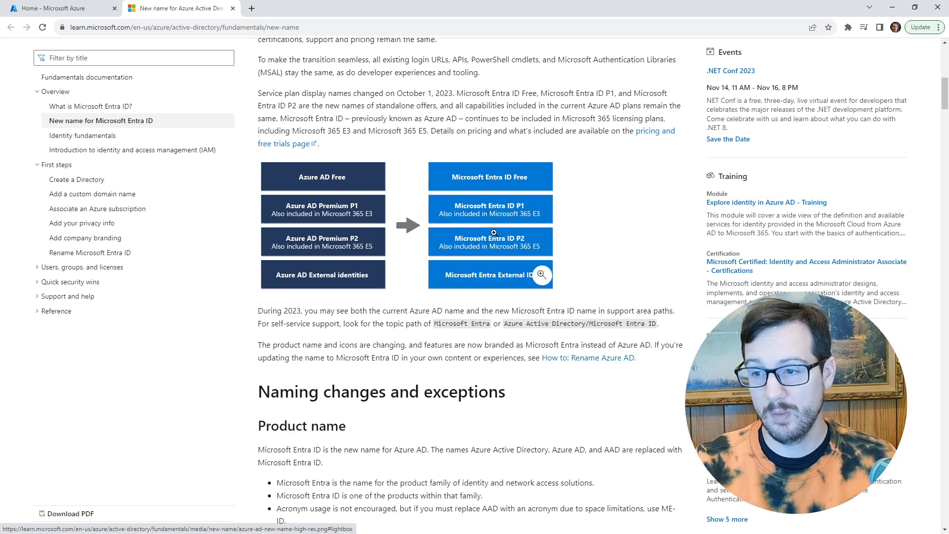
mouse_move(330, 274)
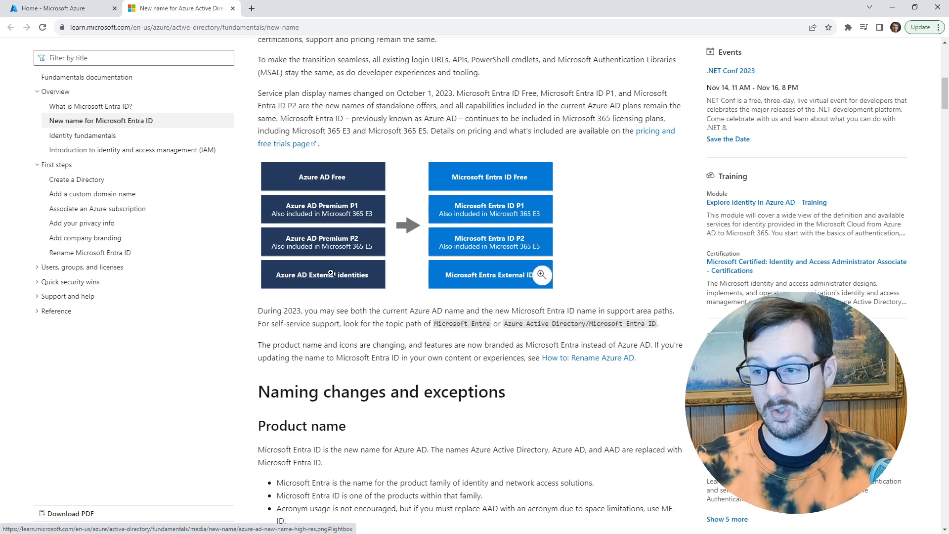
mouse_move(495, 250)
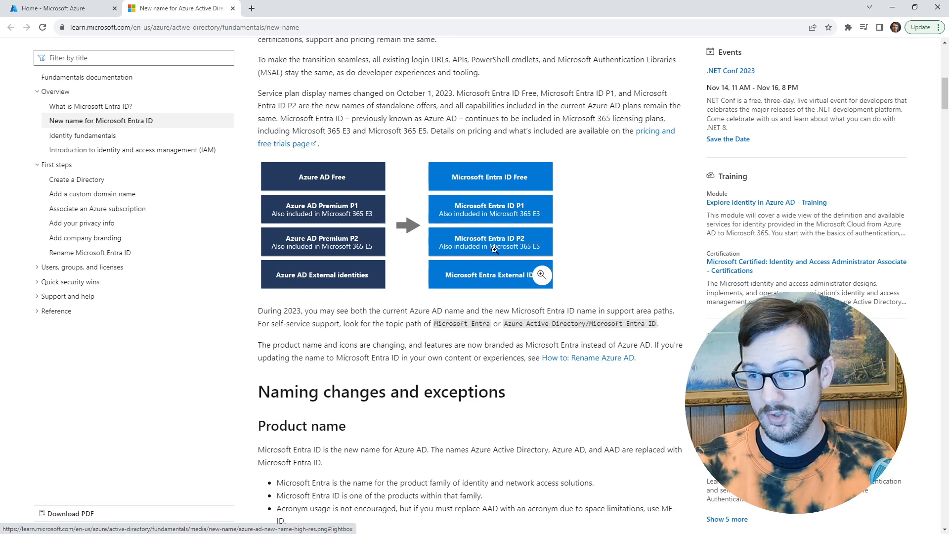
mouse_move(322, 231)
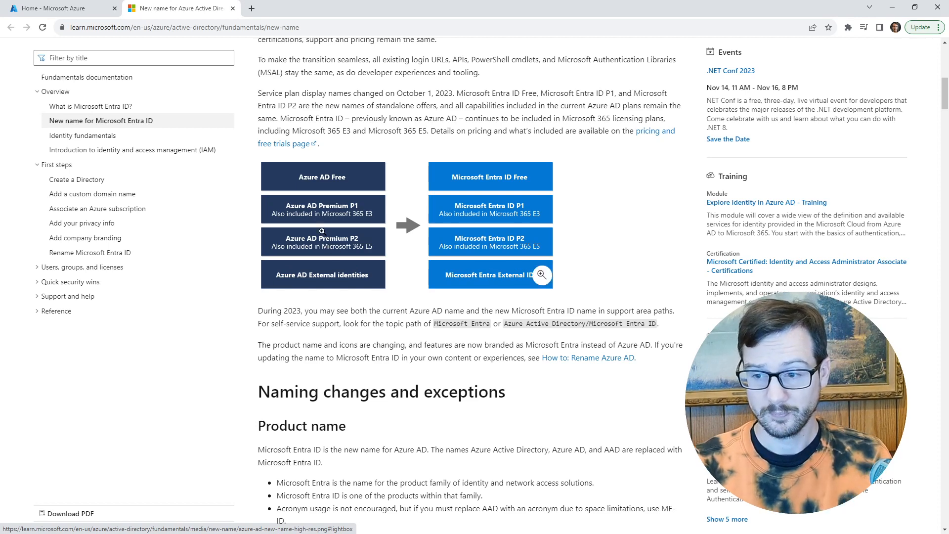
scroll("down", 3)
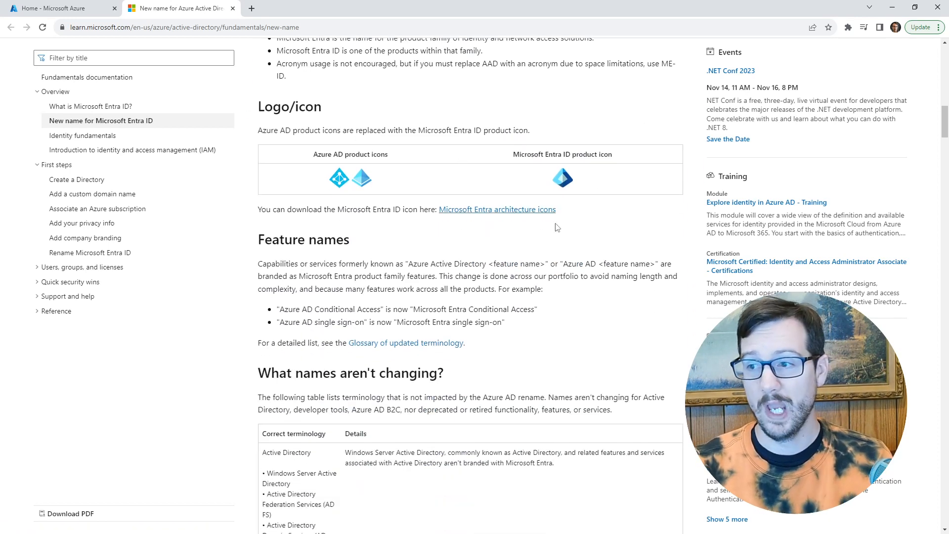
mouse_move(640, 234)
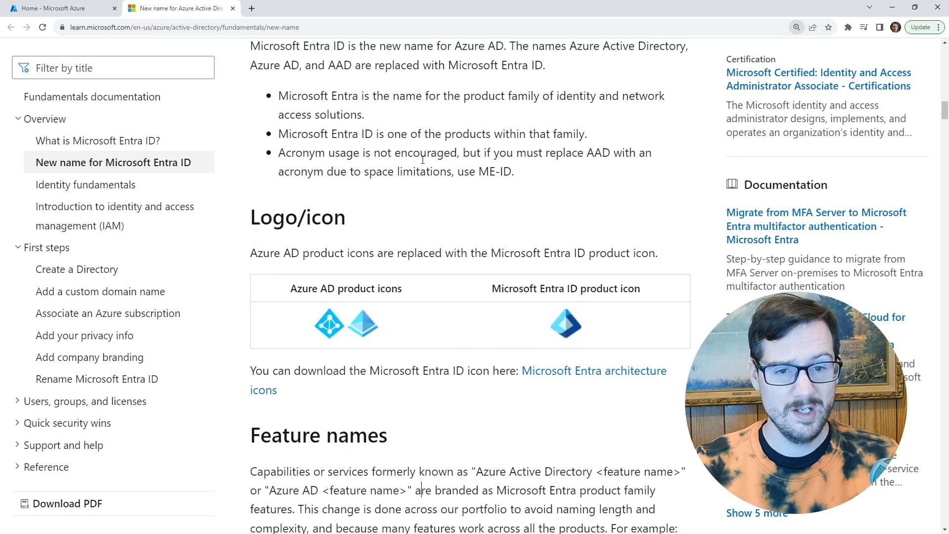
scroll("down", 3)
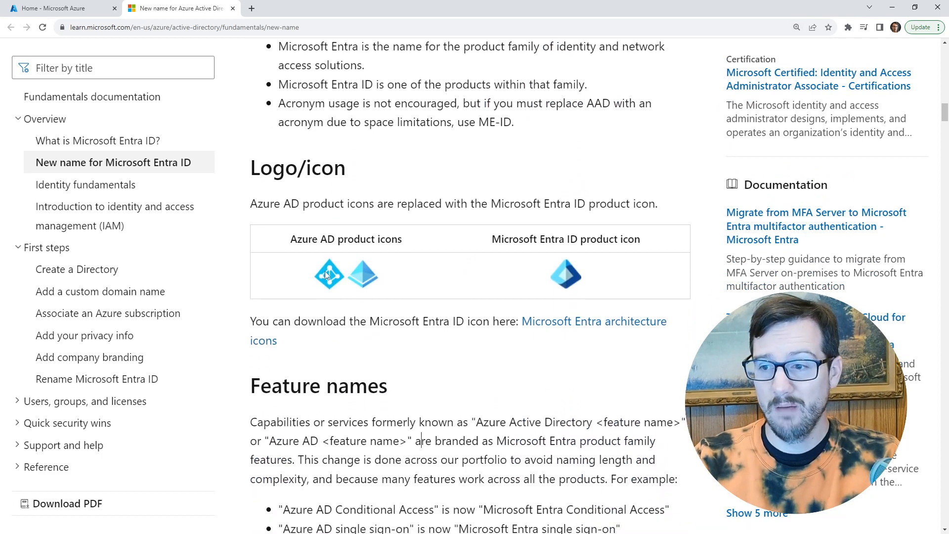
mouse_move(585, 268)
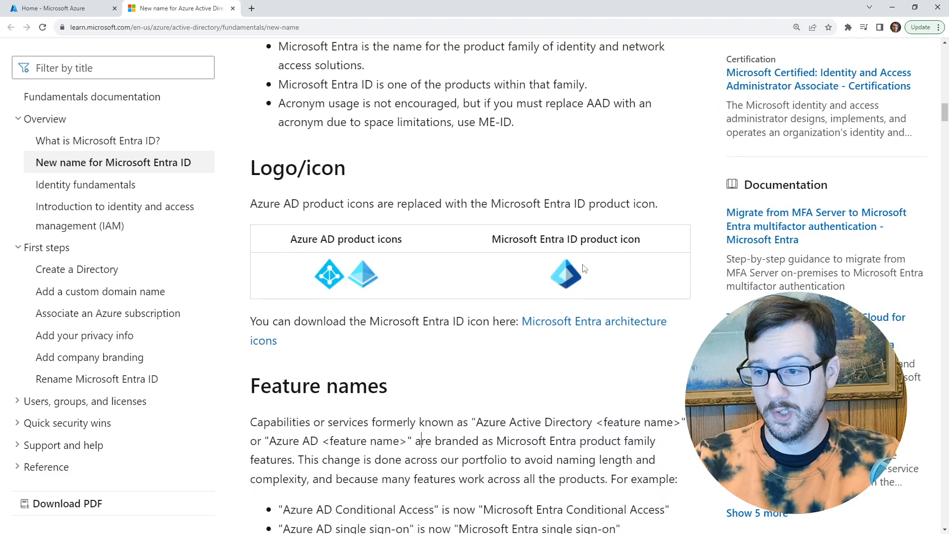
scroll("down", 3)
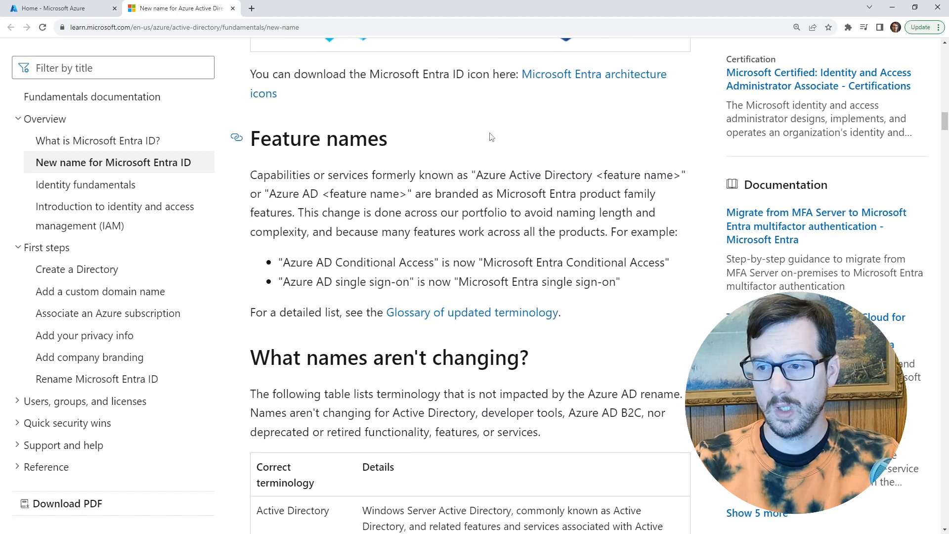
double_click(305, 282)
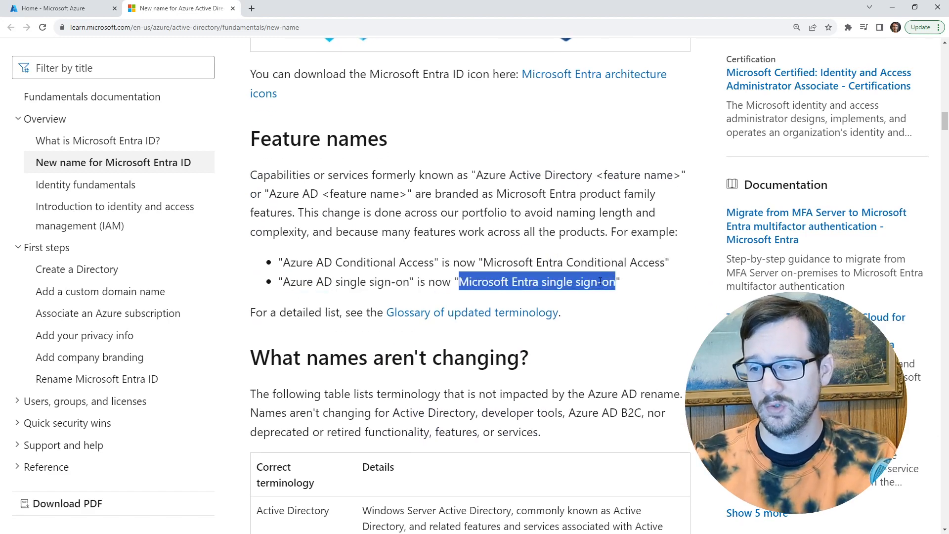
scroll("down", 3)
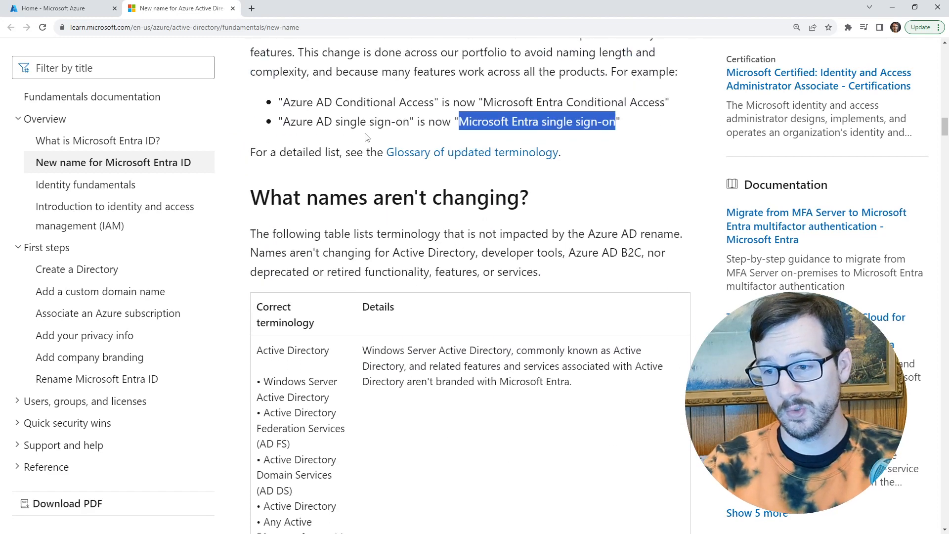
scroll("down", 3)
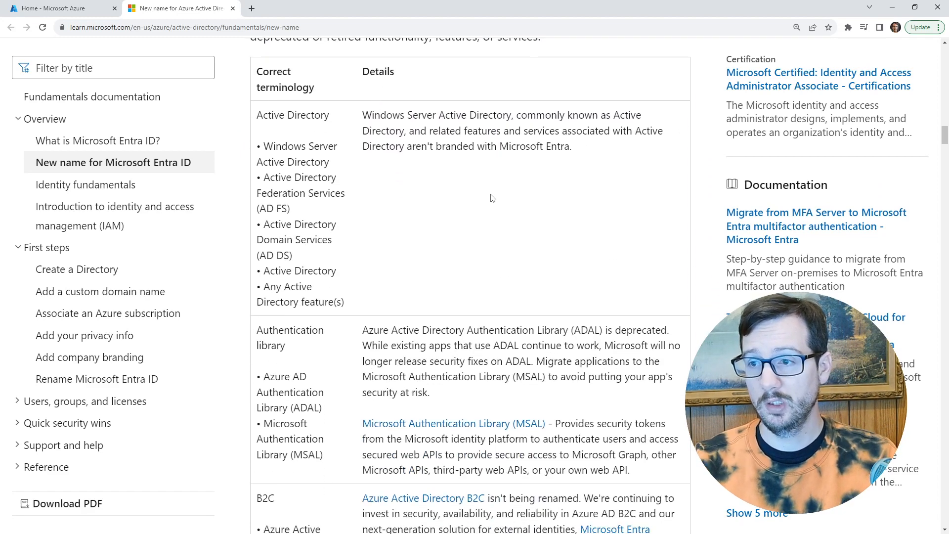
scroll("down", 3)
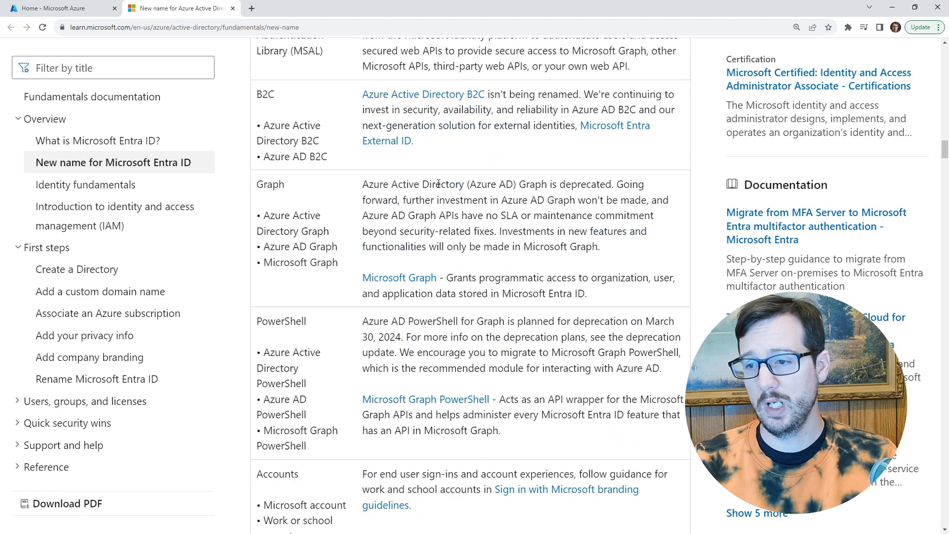
scroll("down", 3)
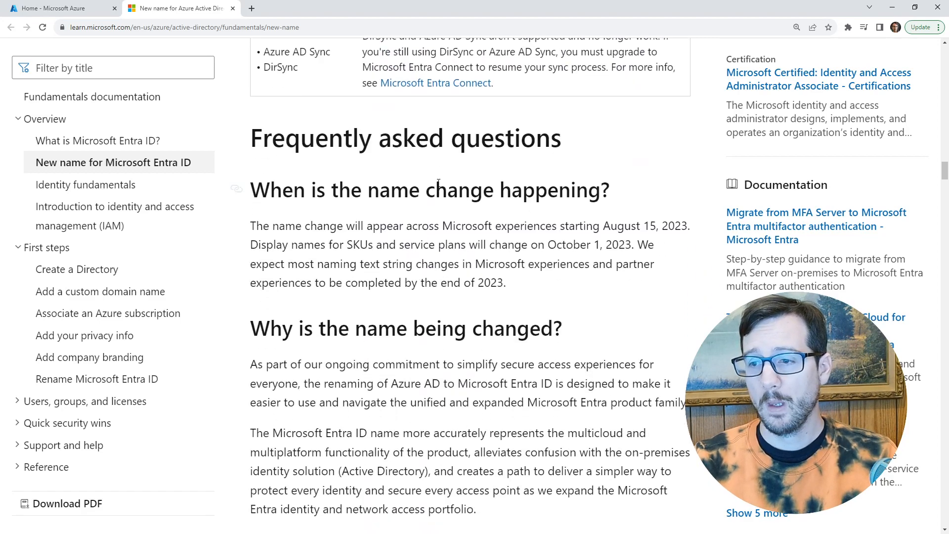
scroll("down", 3)
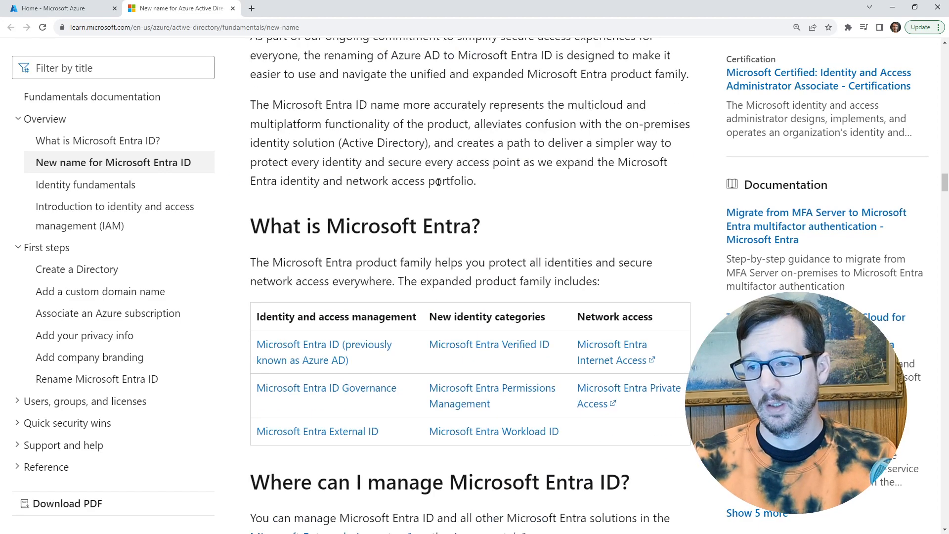
- Scroll through the rename article, then return to the 'Home - Microsoft Azure' tab
scroll("down", 3)
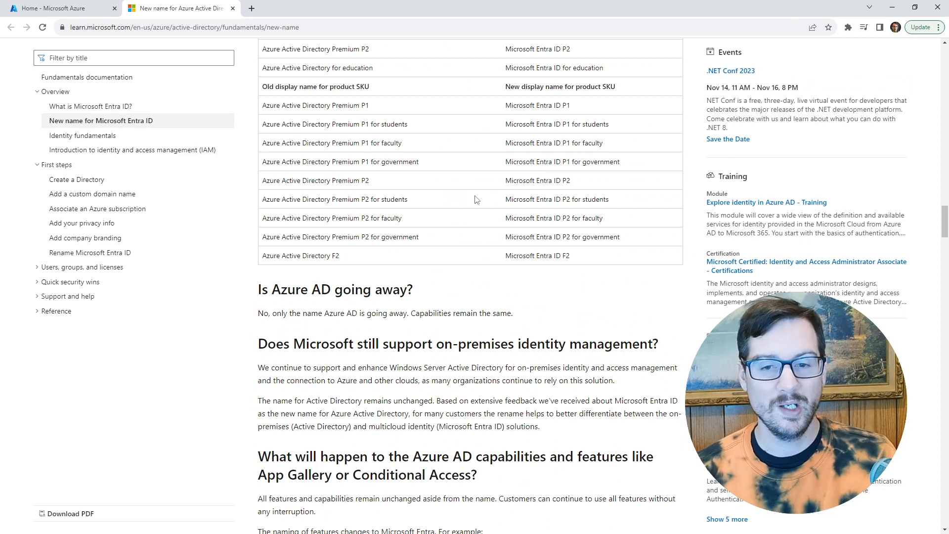
mouse_move(494, 181)
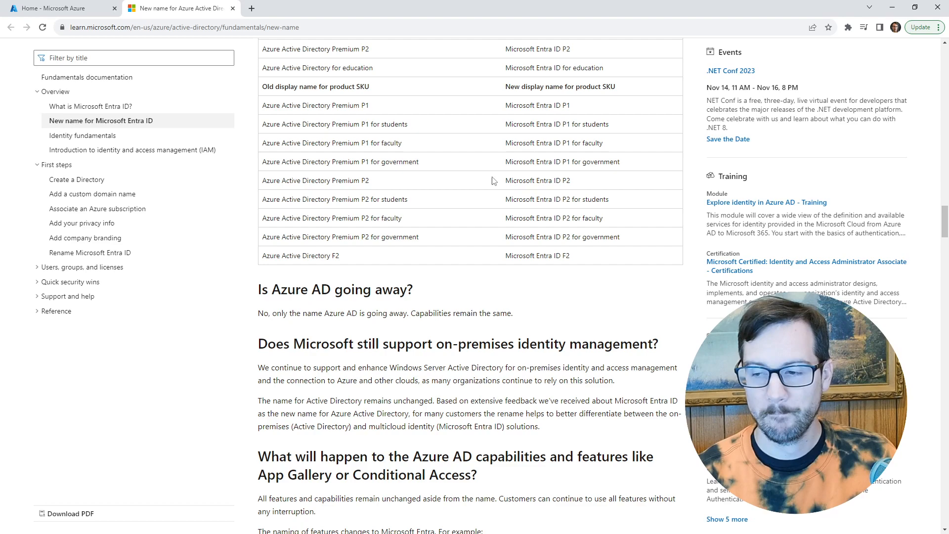
scroll("down", 3)
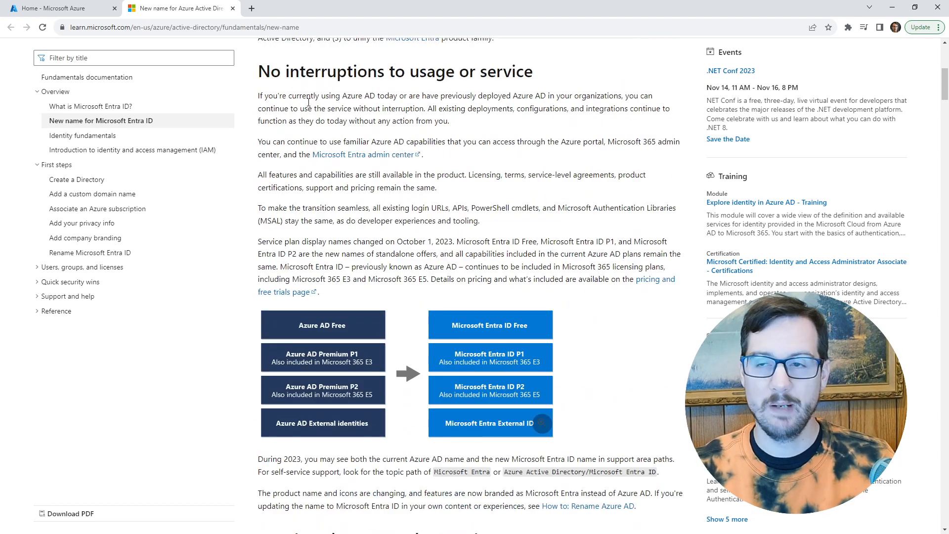
left_click(57, 8)
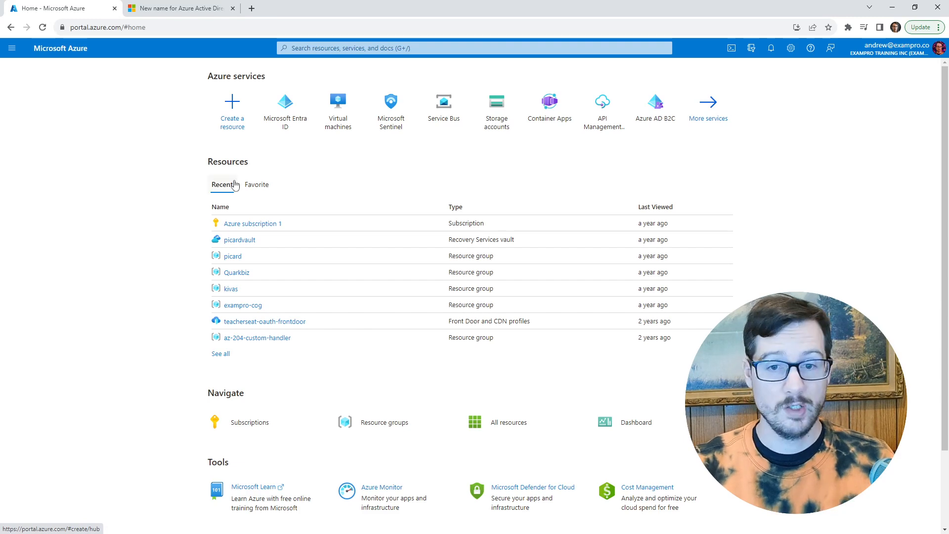
type("az")
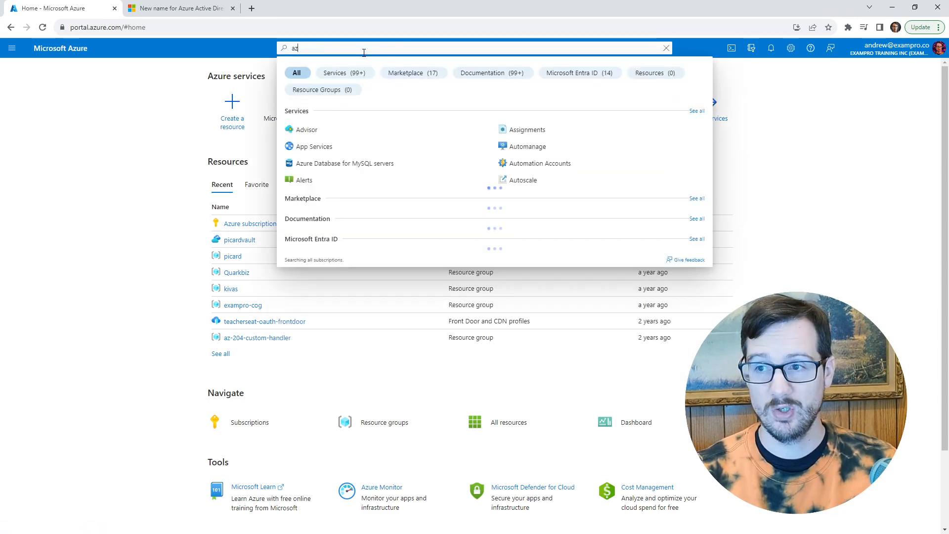
type("zure ad")
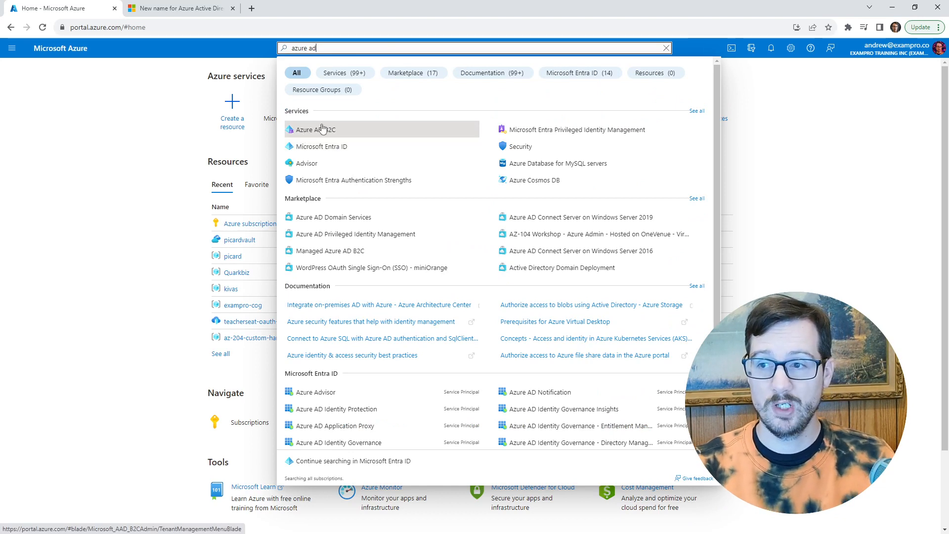
mouse_move(370, 130)
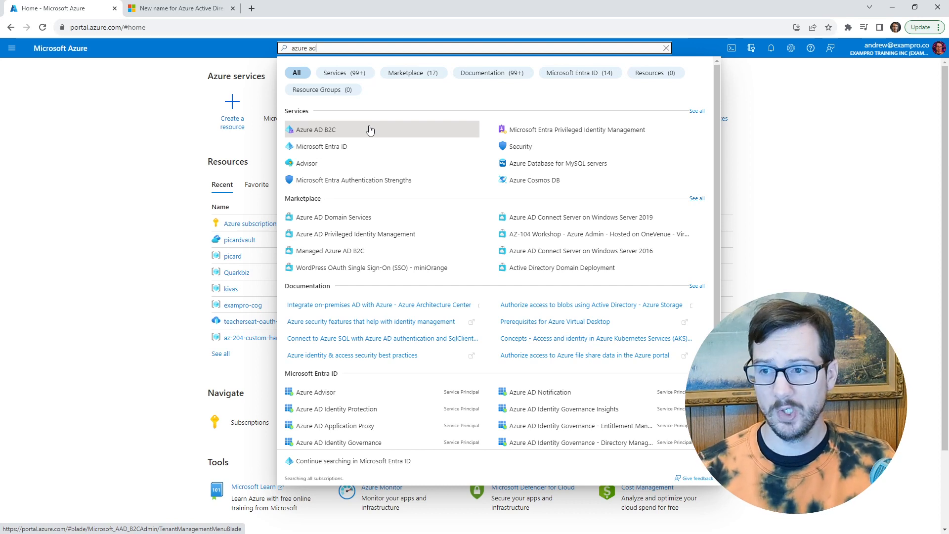
mouse_move(362, 291)
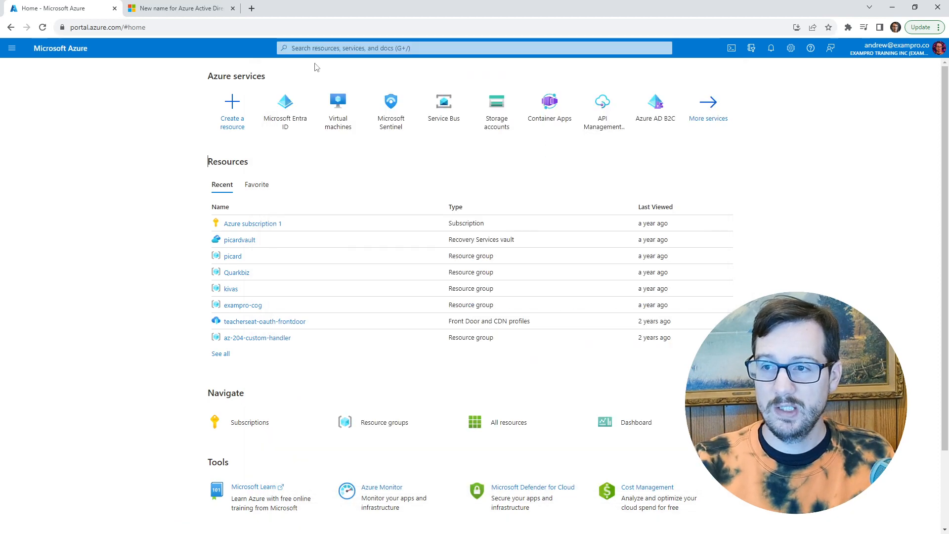
mouse_move(211, 118)
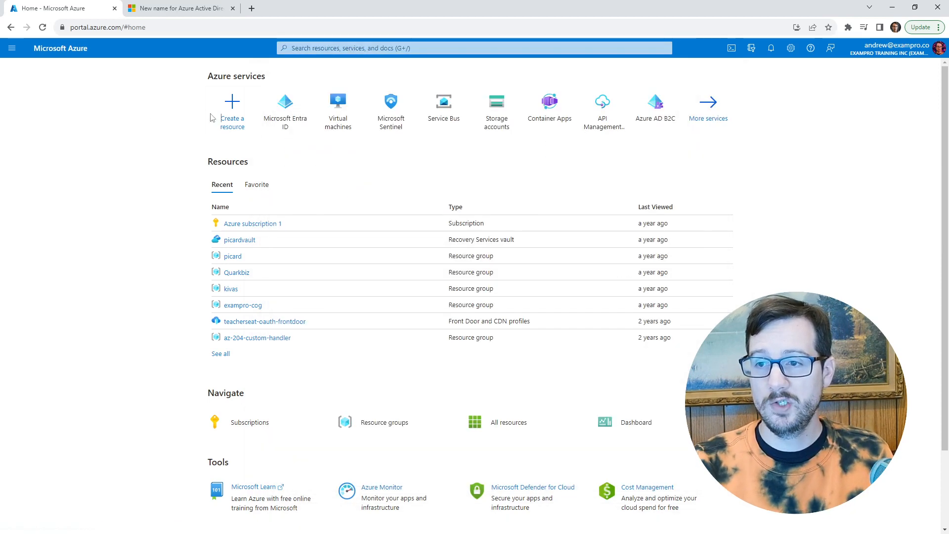
- Open Microsoft Entra ID from Azure services to view the Exampro Training Inc tenant overview
left_click(285, 101)
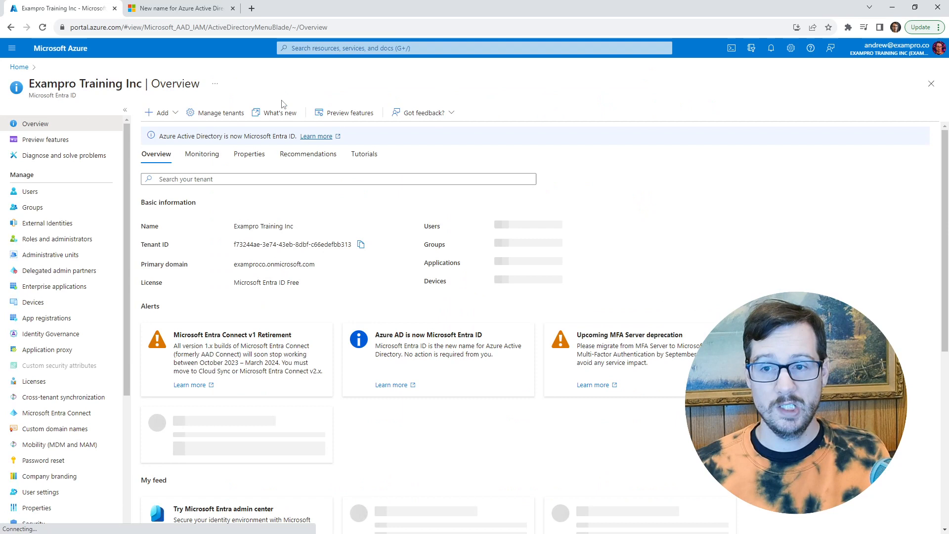